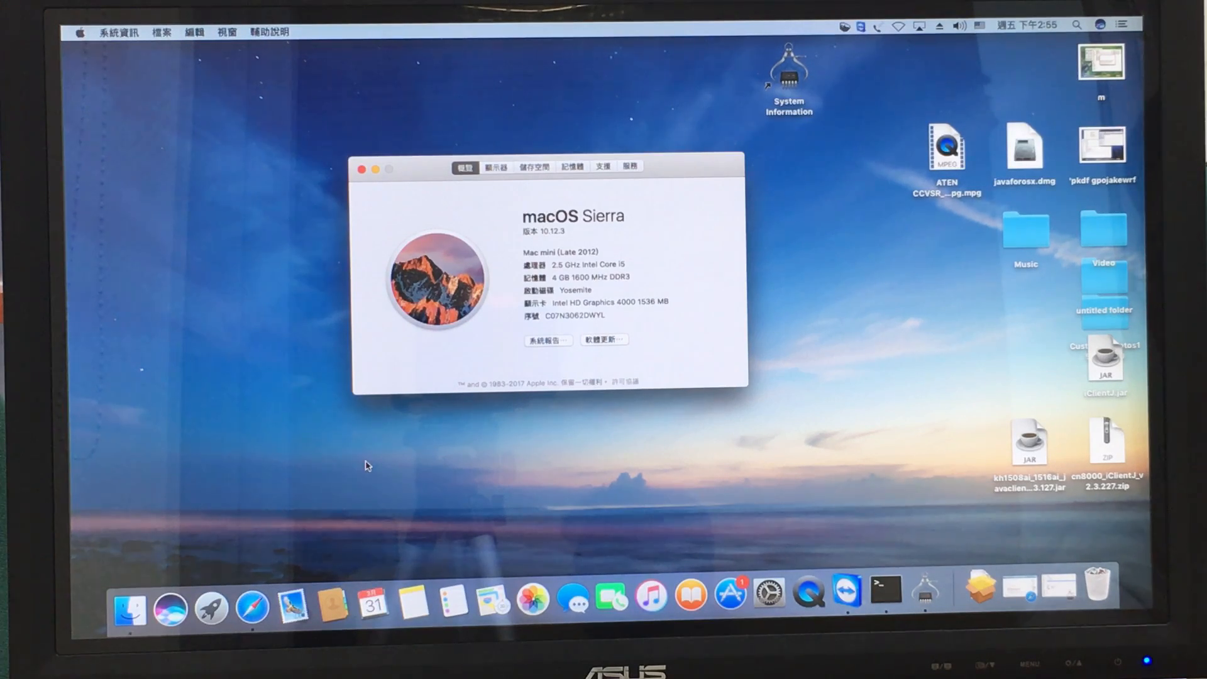
mouse_move(624, 143)
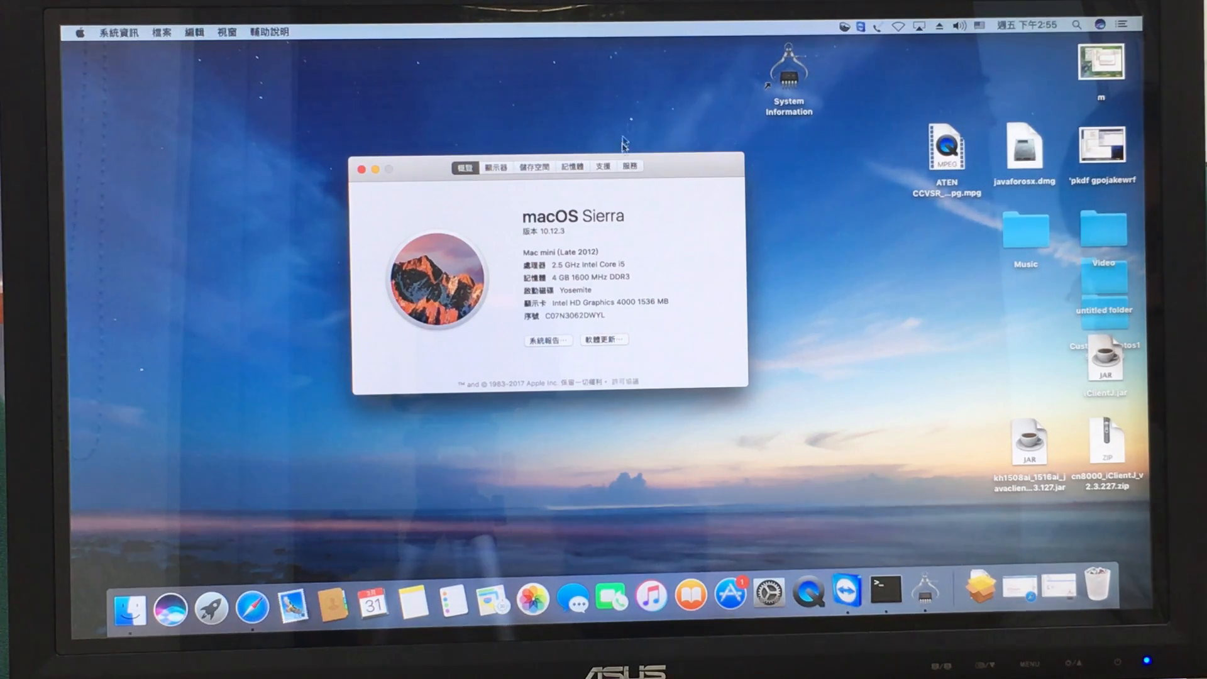
- Nudge the About This Mac window for macOS Sierra 10.12.3 slightly aside
left_click_drag(562, 168, 497, 178)
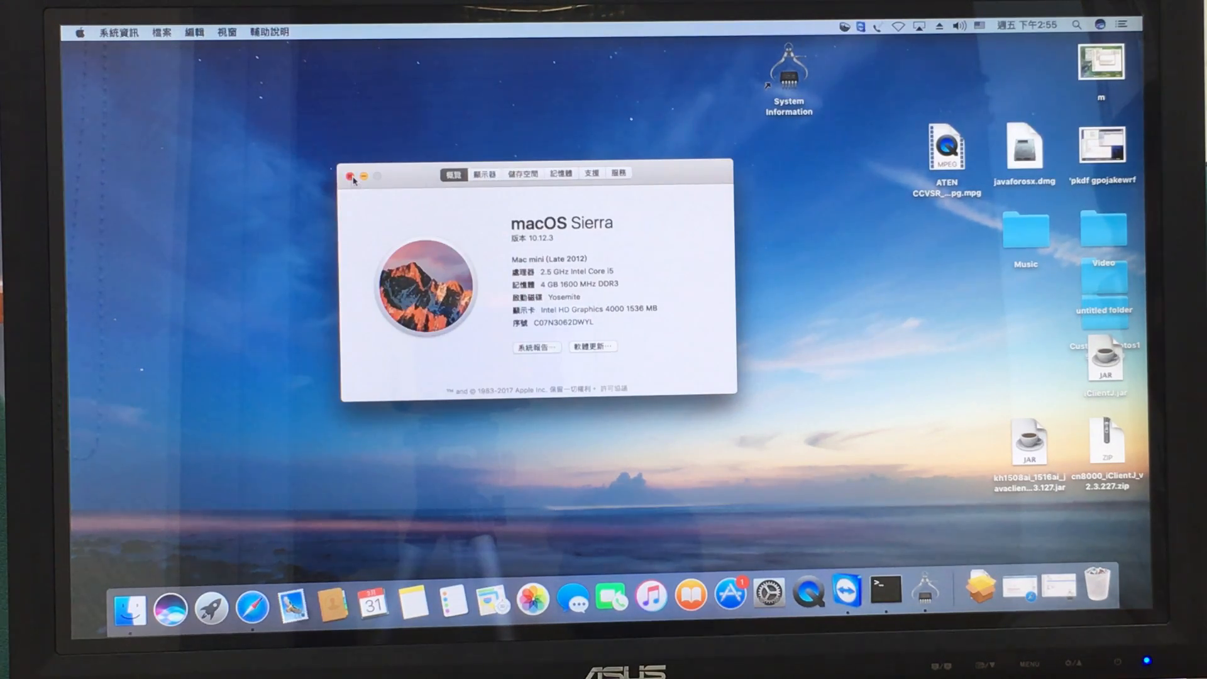
- Close About This Mac and launch System Information from the desktop icon
left_click(353, 176)
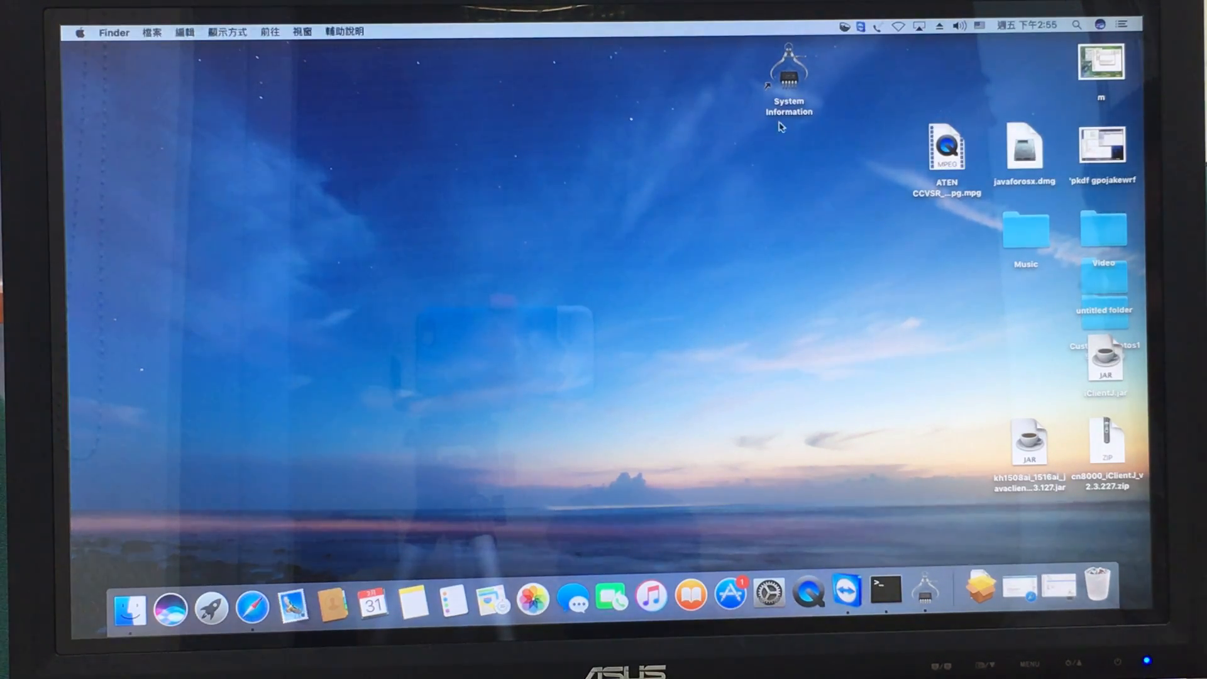
mouse_move(747, 202)
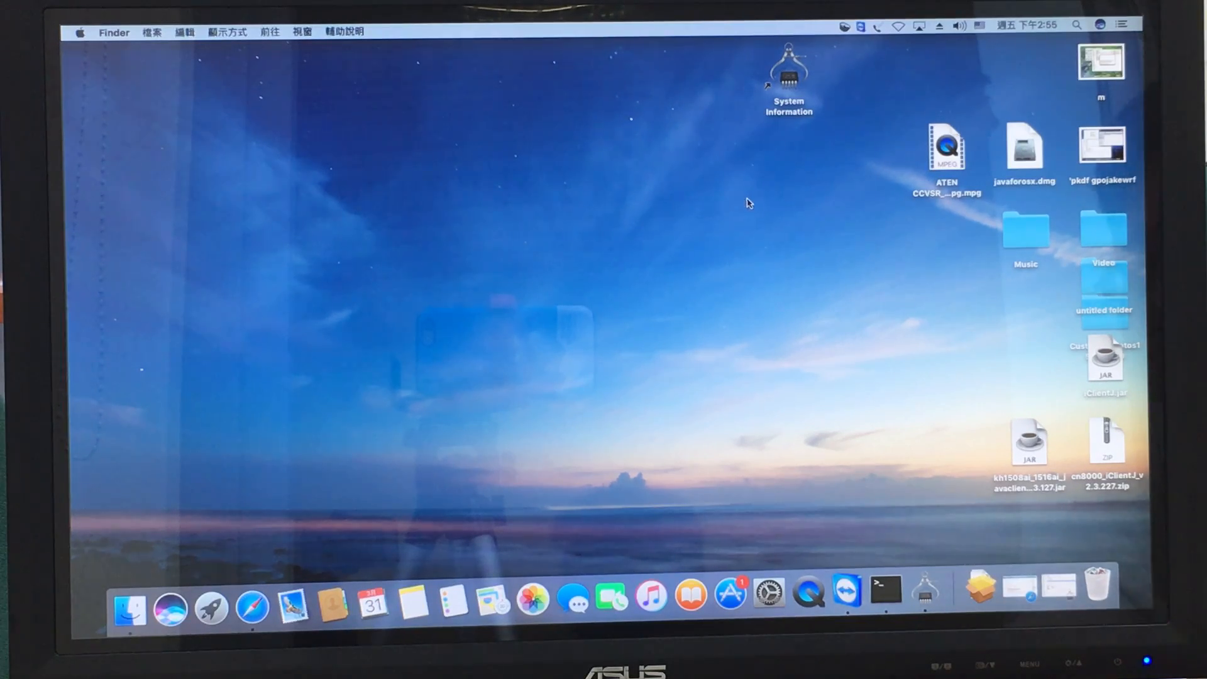
left_click(788, 73)
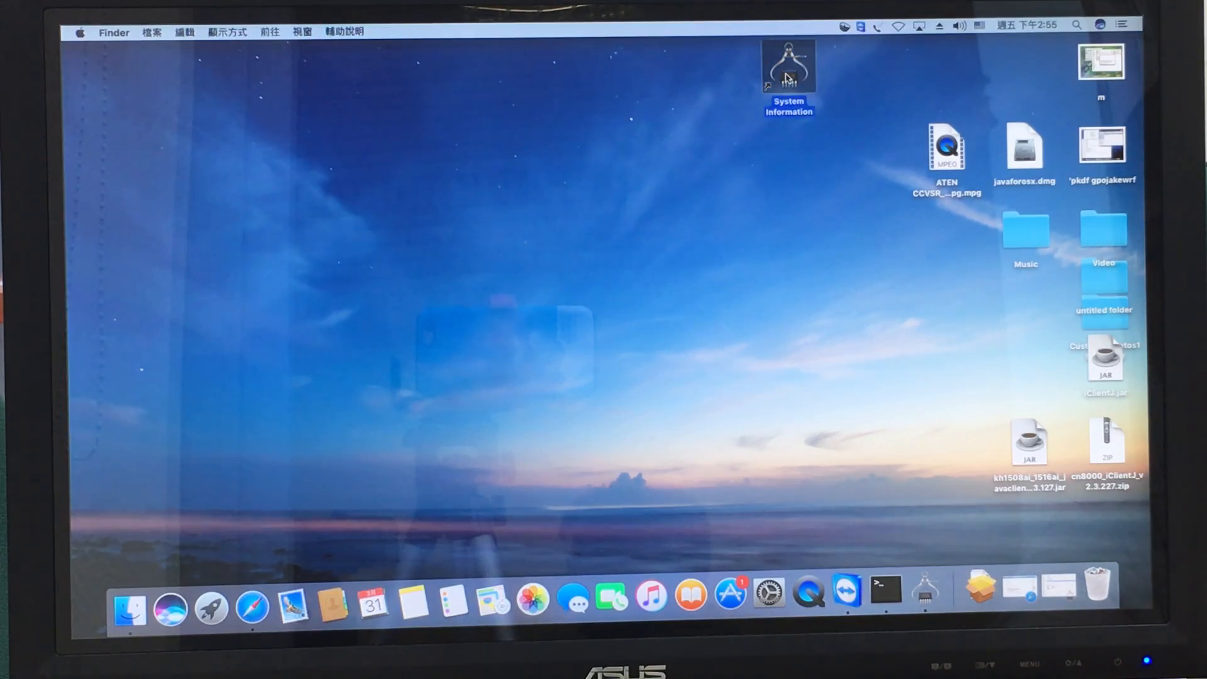
double_click(787, 64)
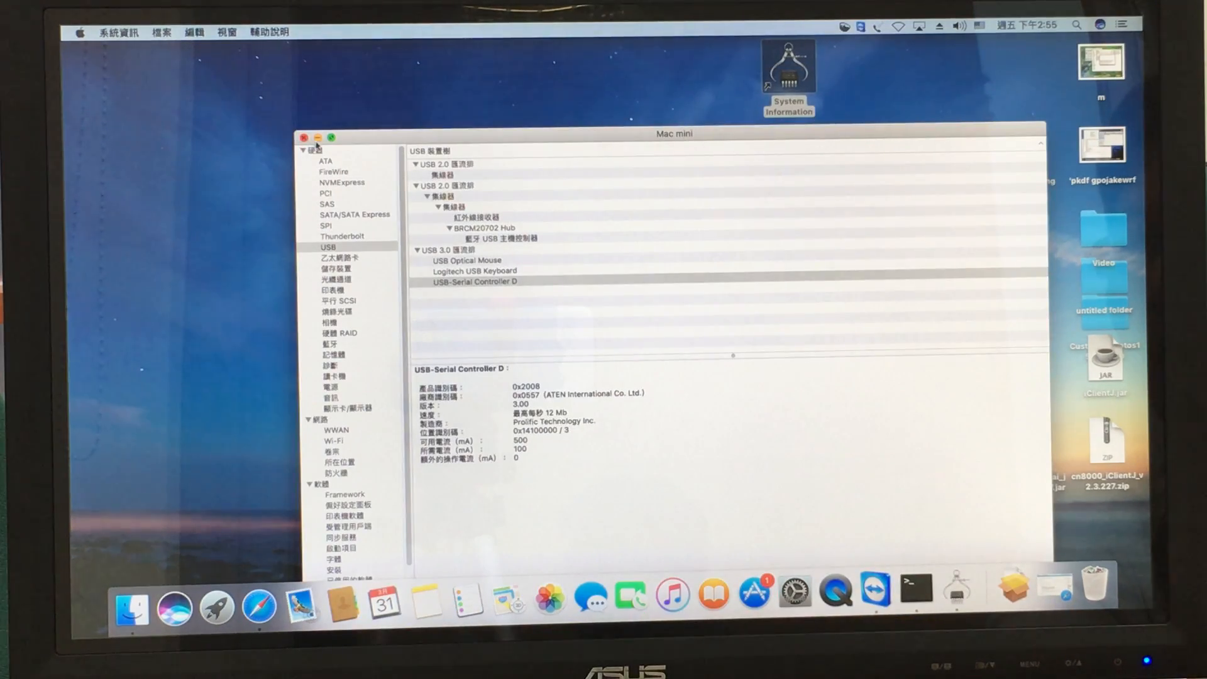
- Quit System Information and launch Terminal from the Dock
left_click(305, 137)
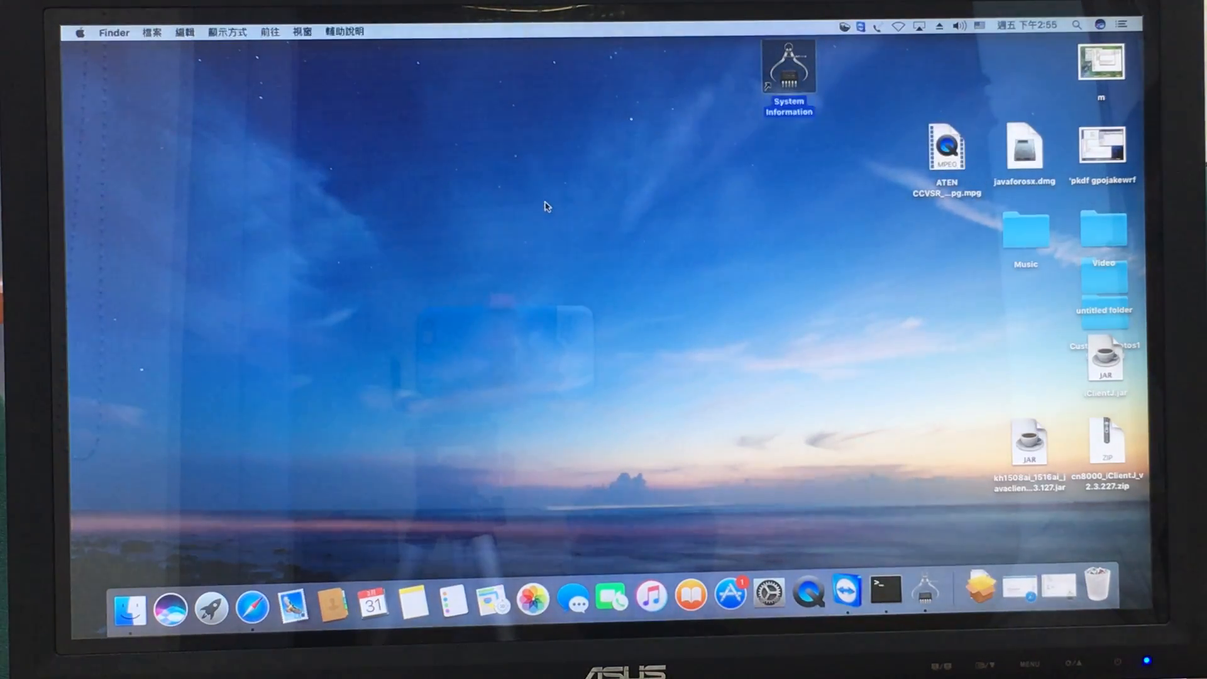
mouse_move(884, 591)
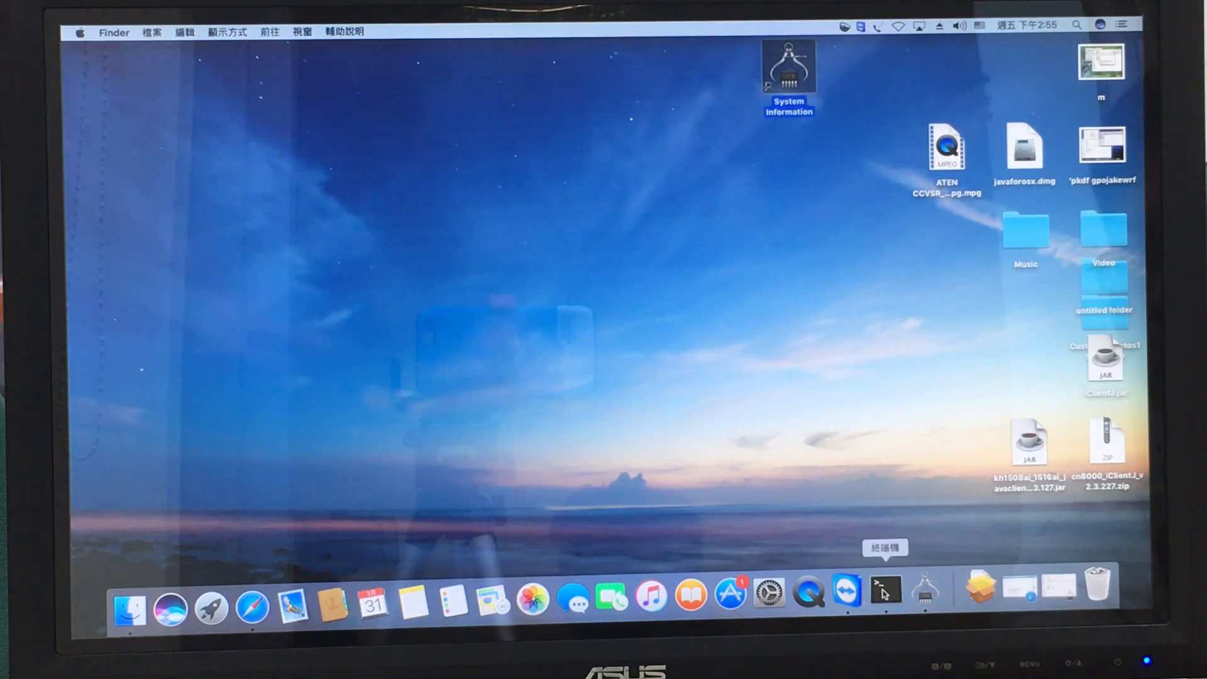
left_click(884, 590)
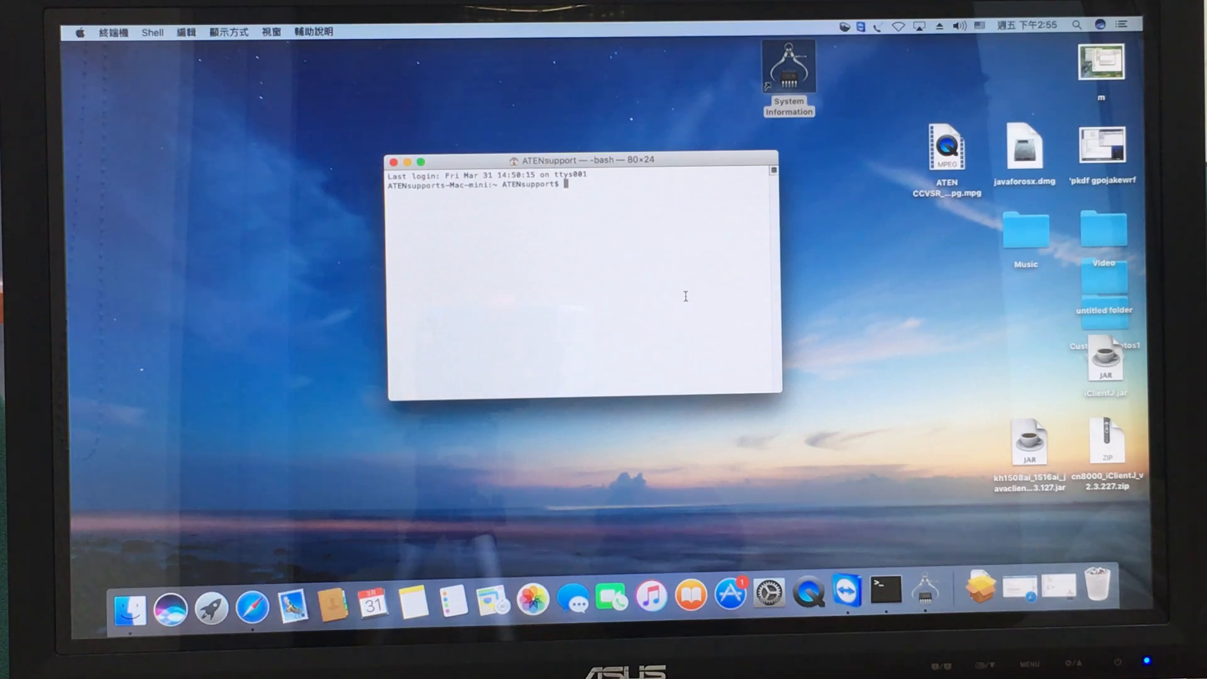
- Enter the command cd /system/library/extensions at the bash prompt
type("cd")
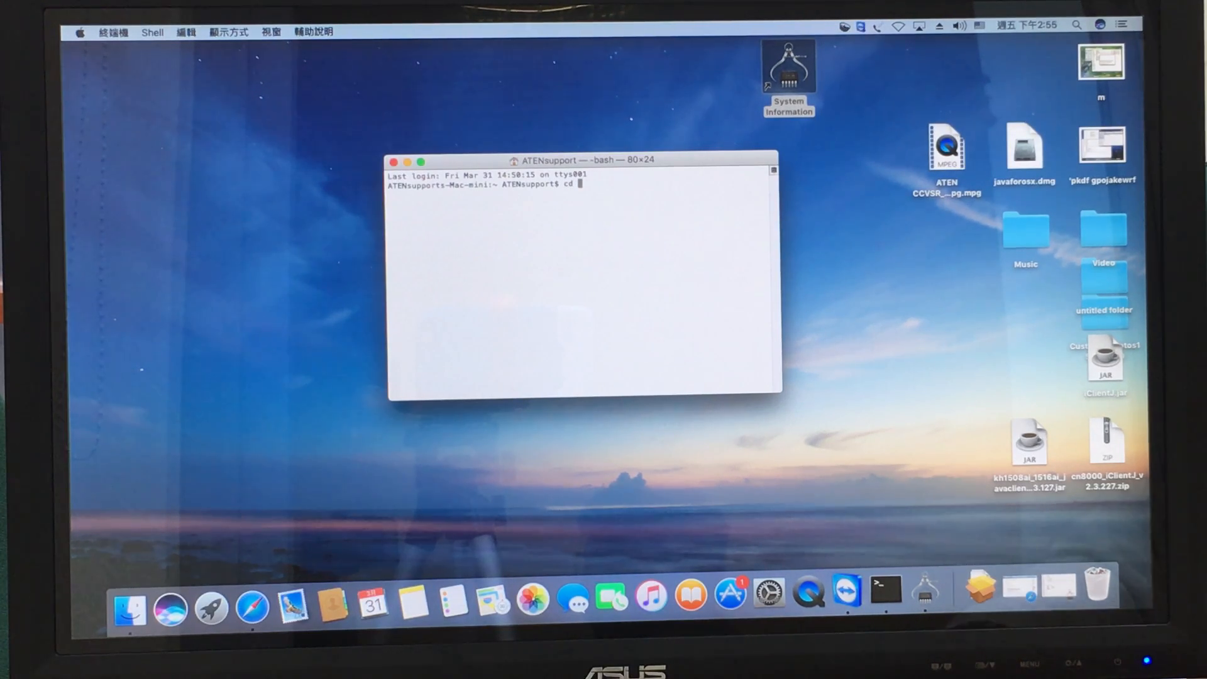
type("/")
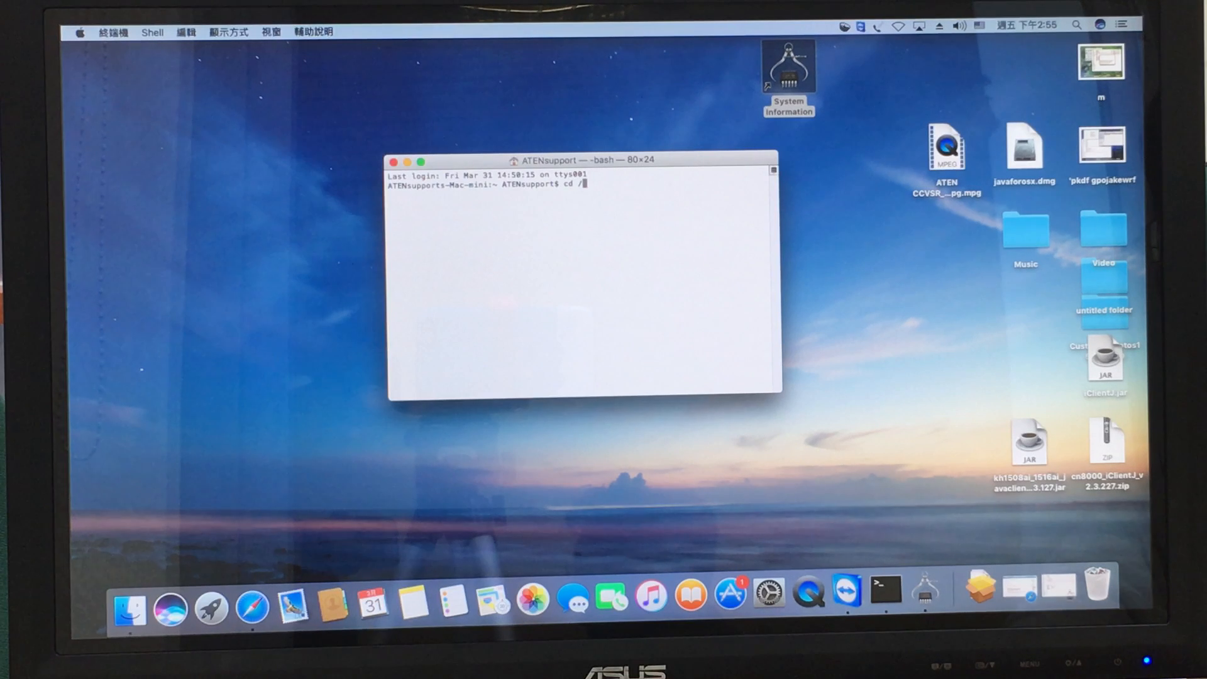
type("system")
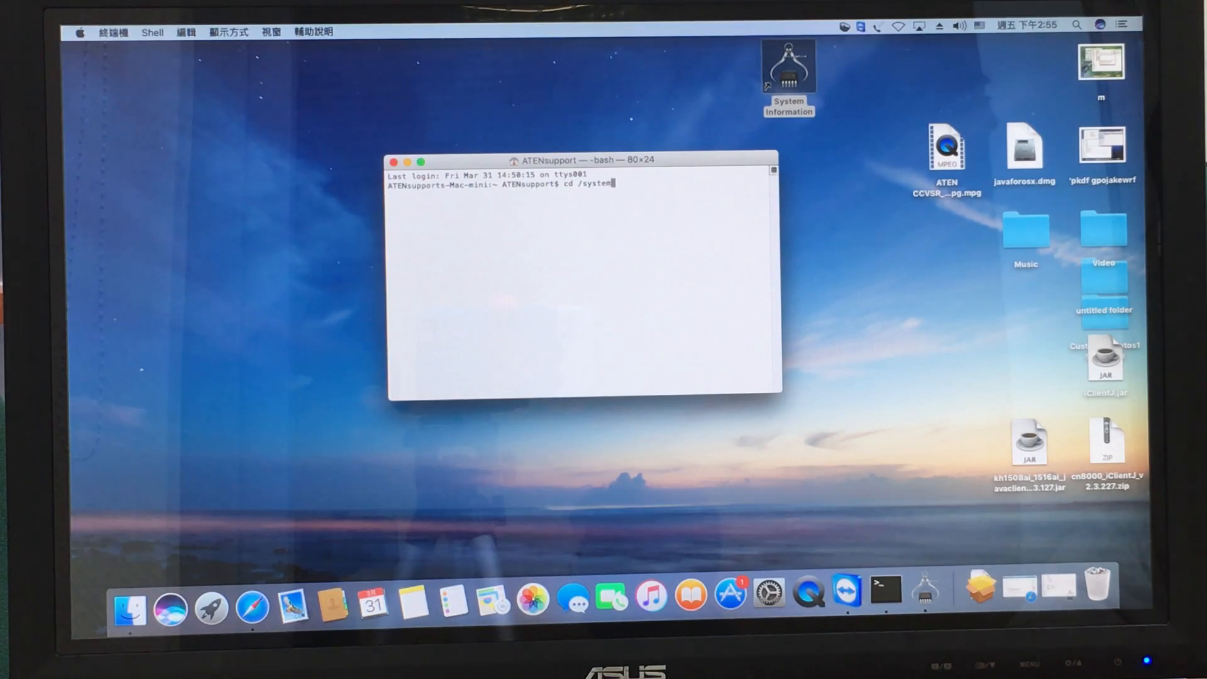
type("/")
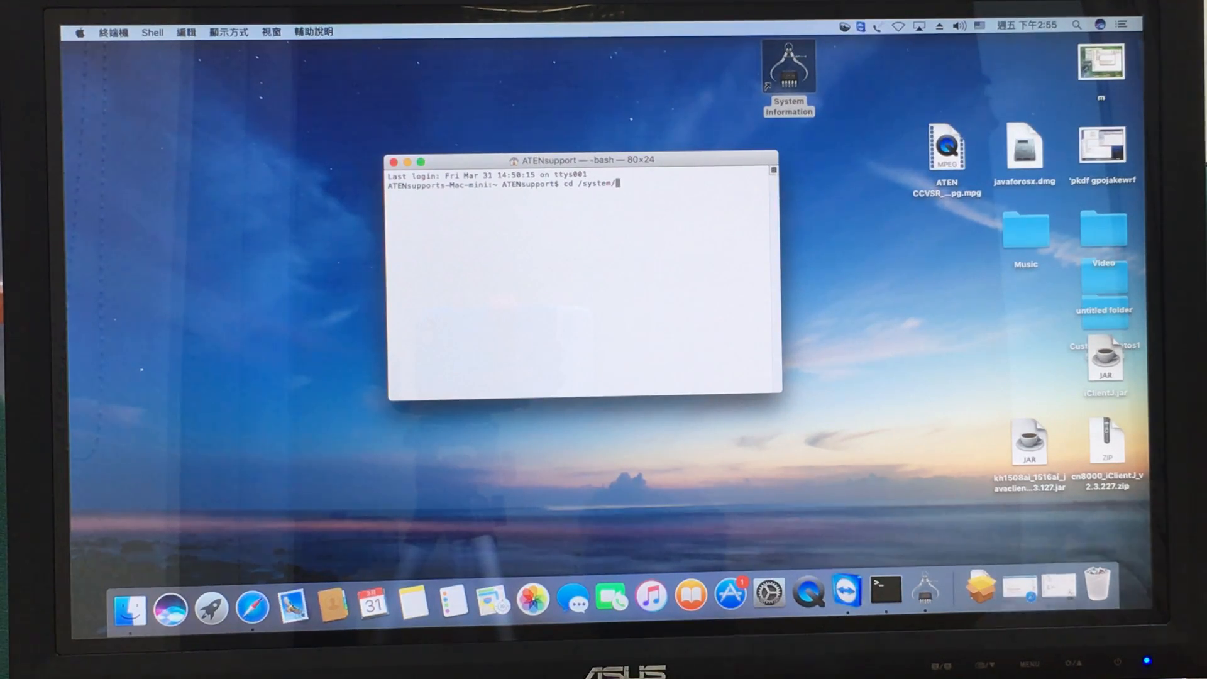
type("li")
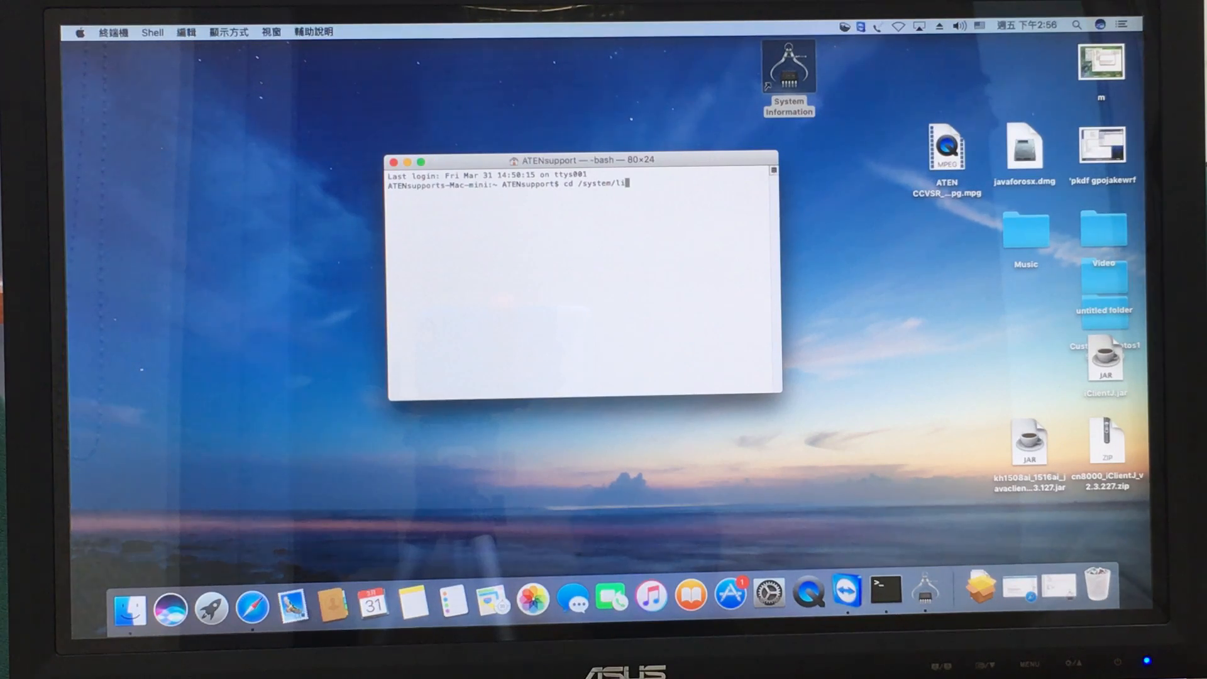
type("brary/")
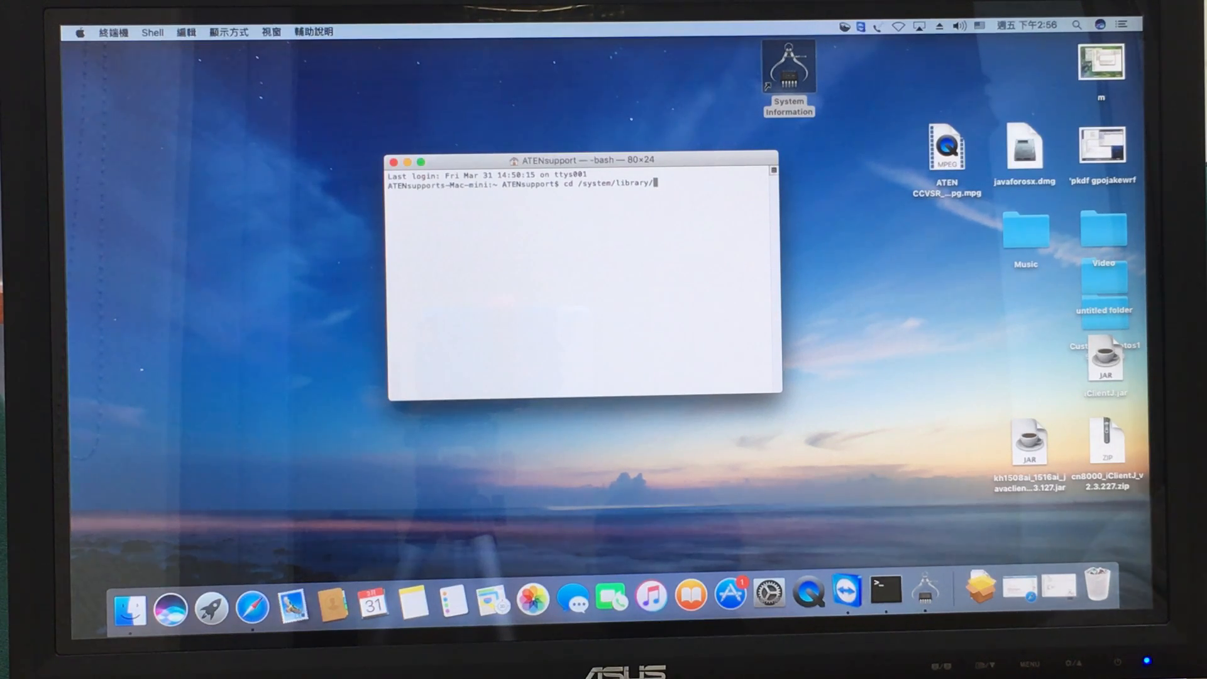
type("extension")
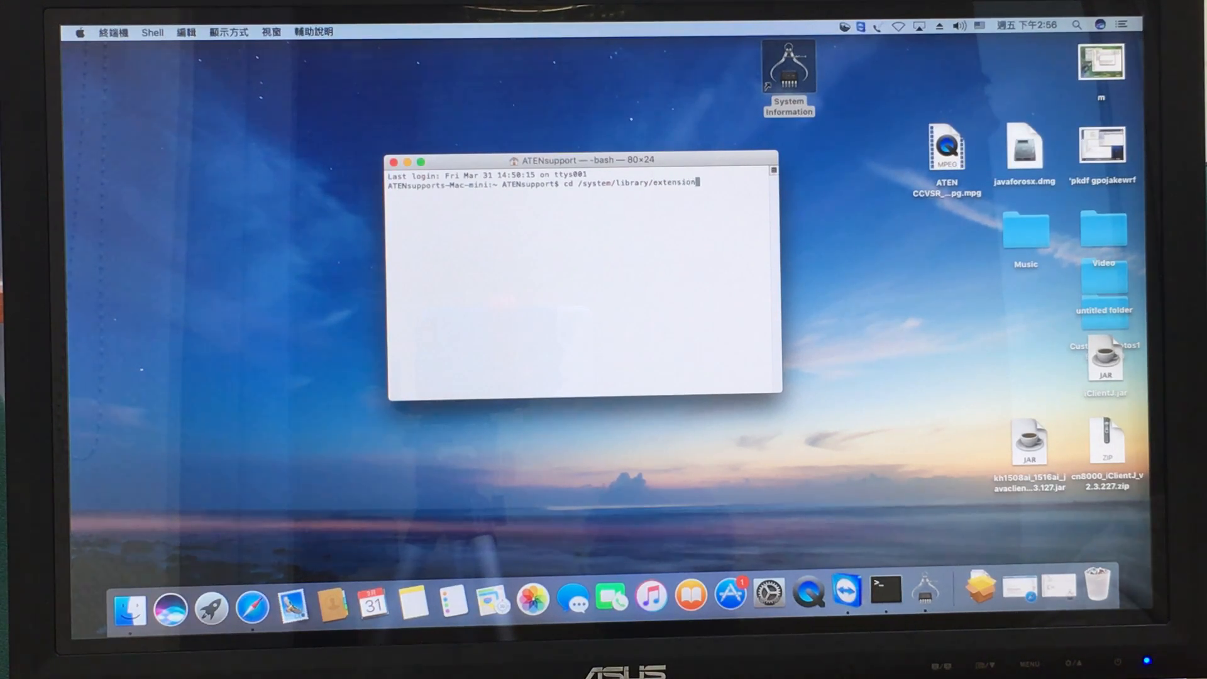
type("s")
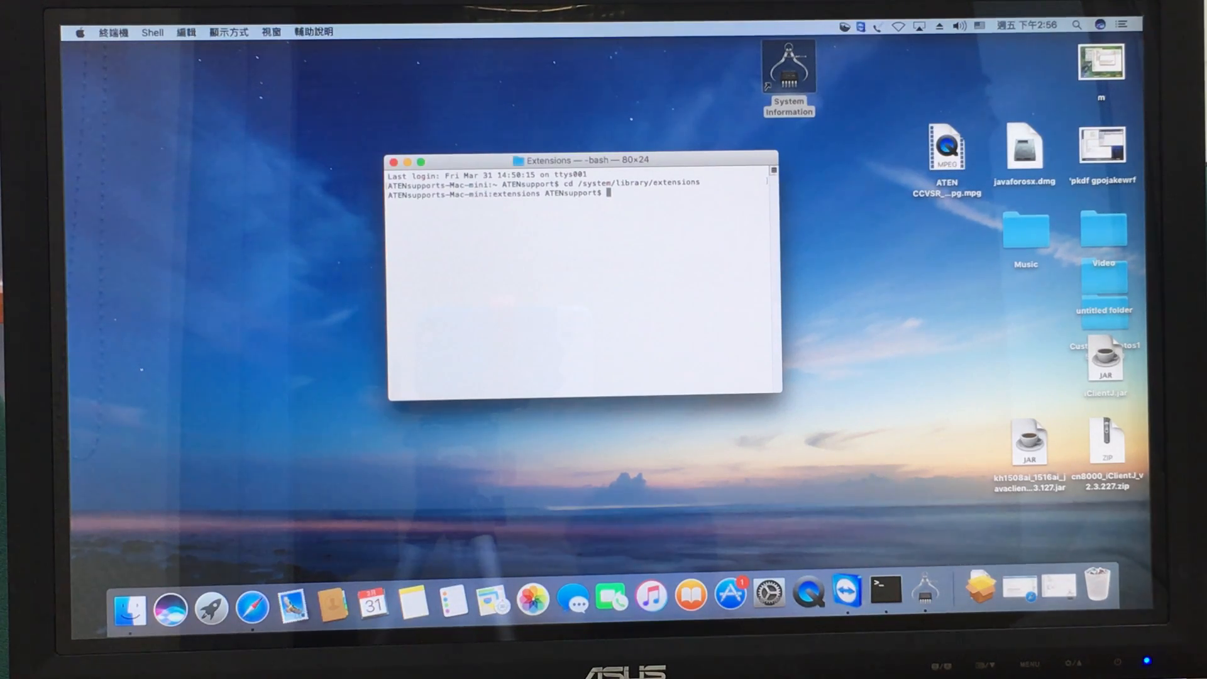
- Move into Extensions and enter SUDO rm -r UC-232AC.kext at the new prompt
type("s")
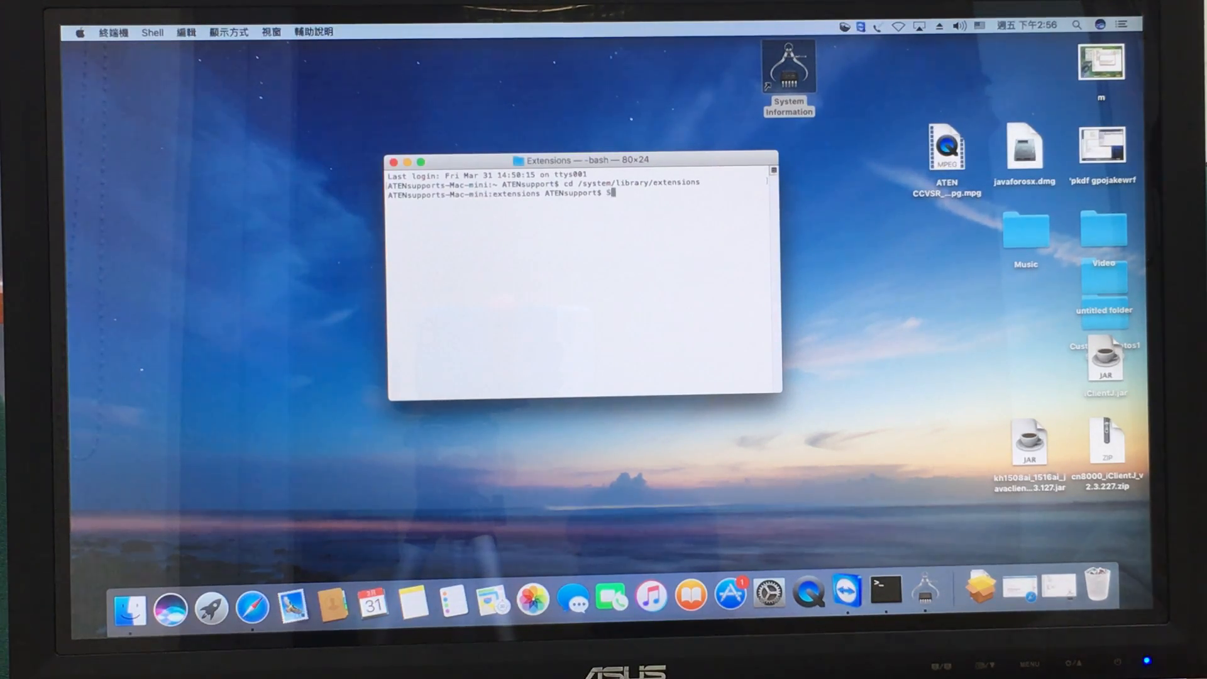
type("SUDO")
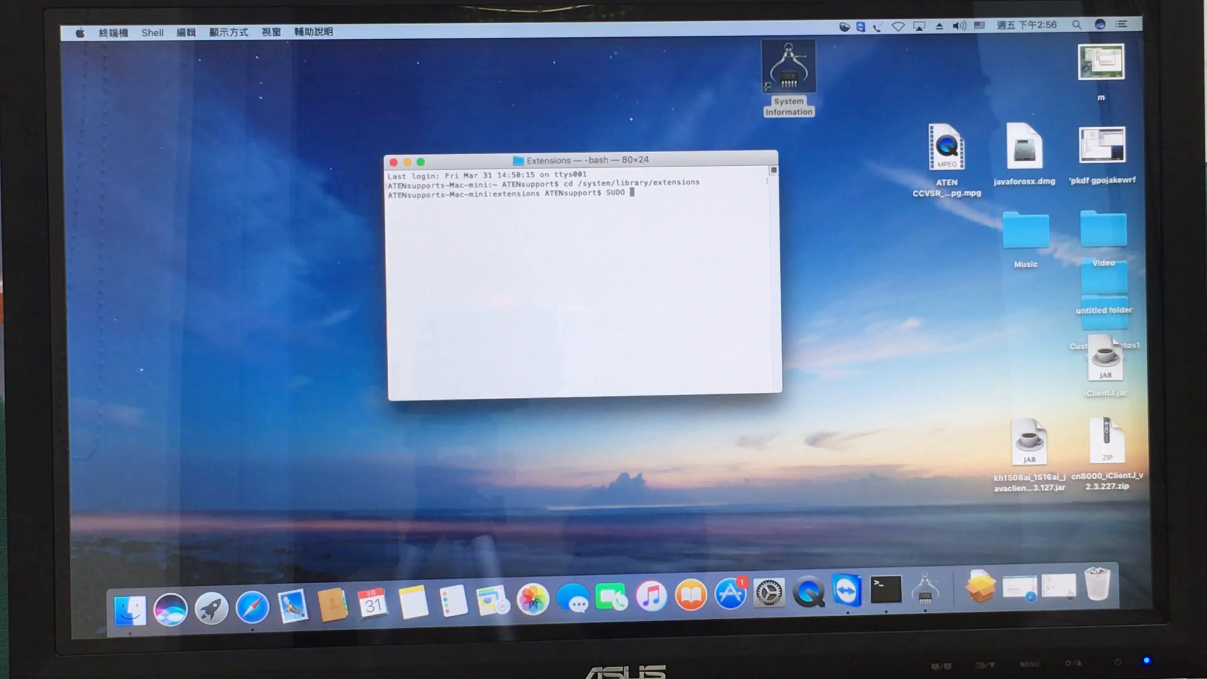
type("rm")
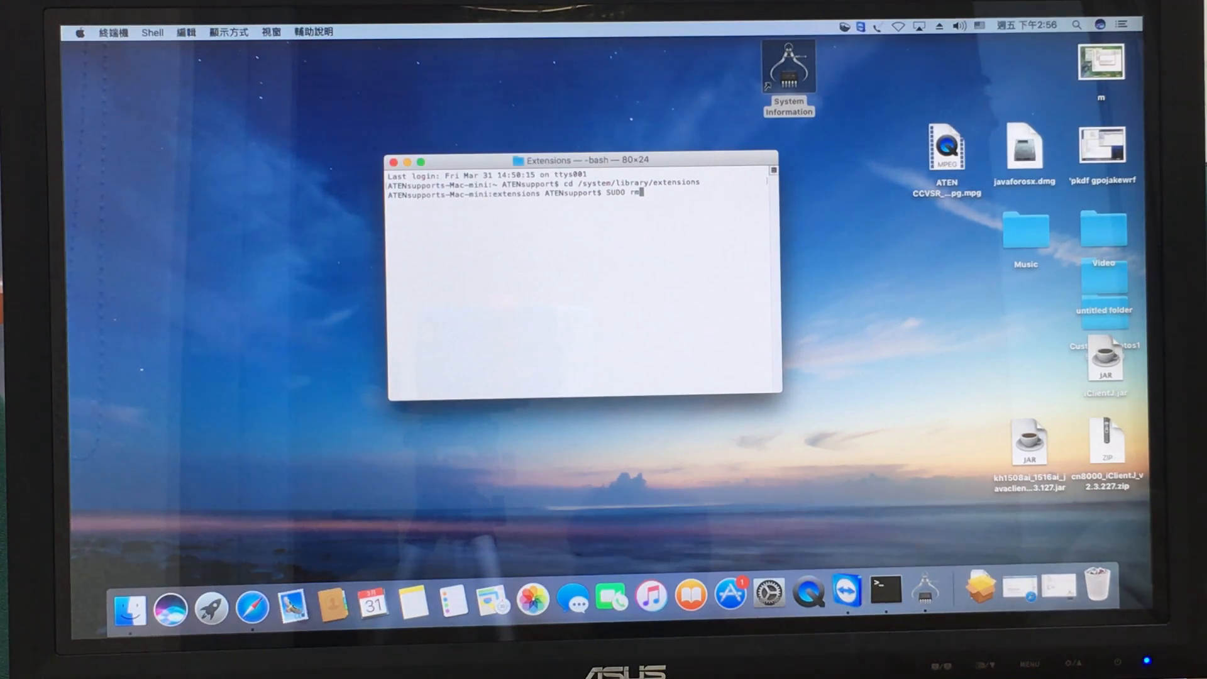
type("-")
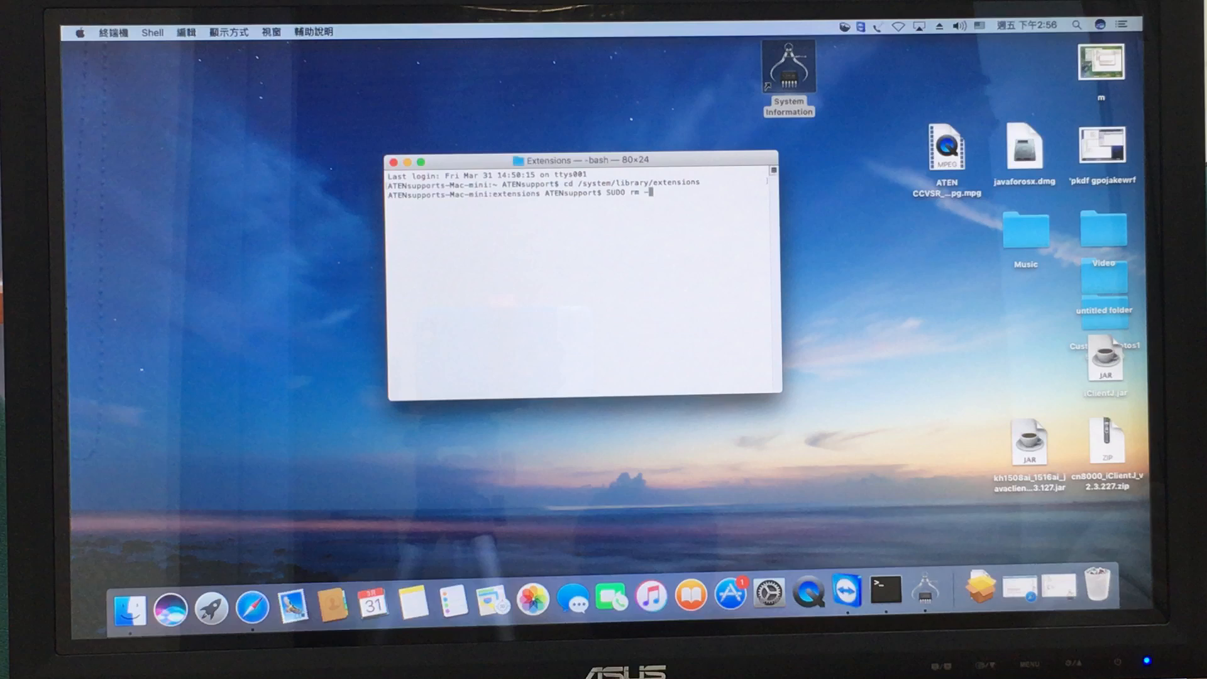
type("r")
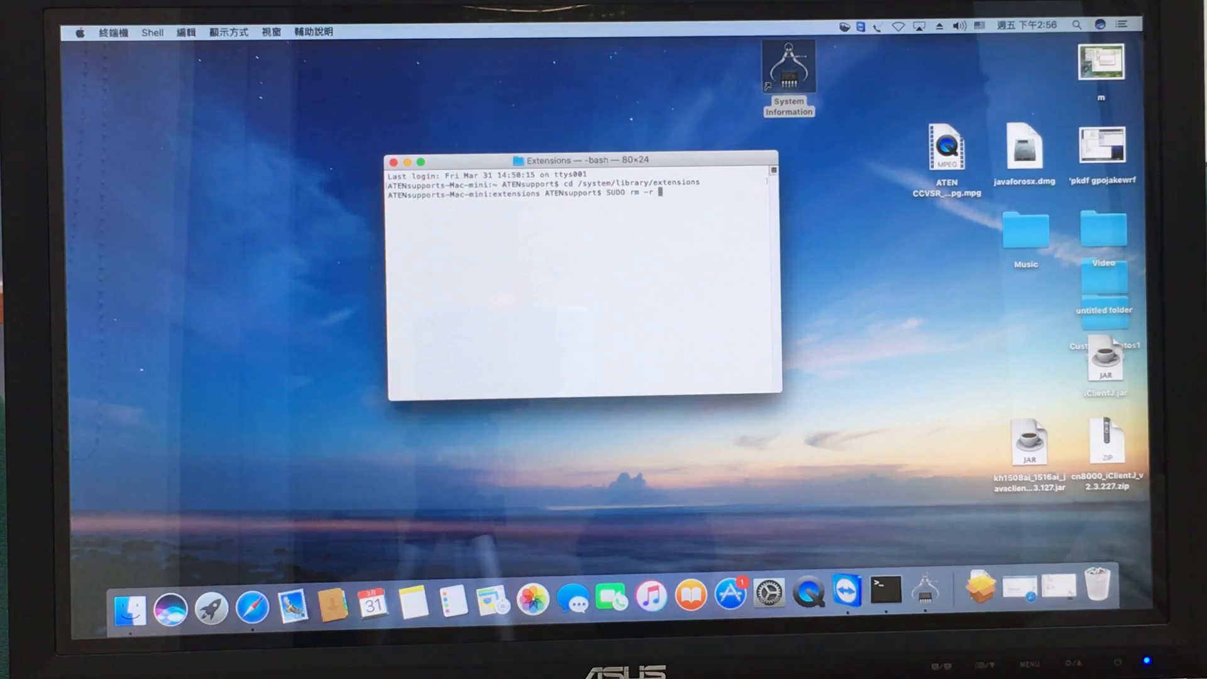
type("UC-")
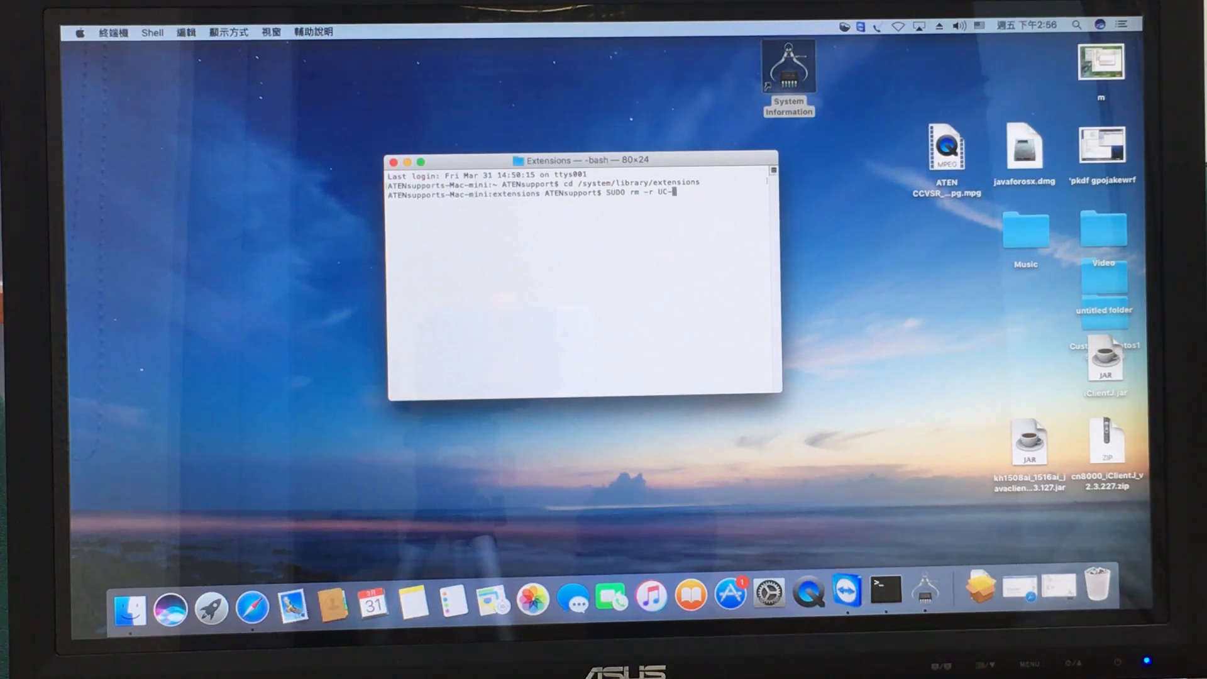
type("232")
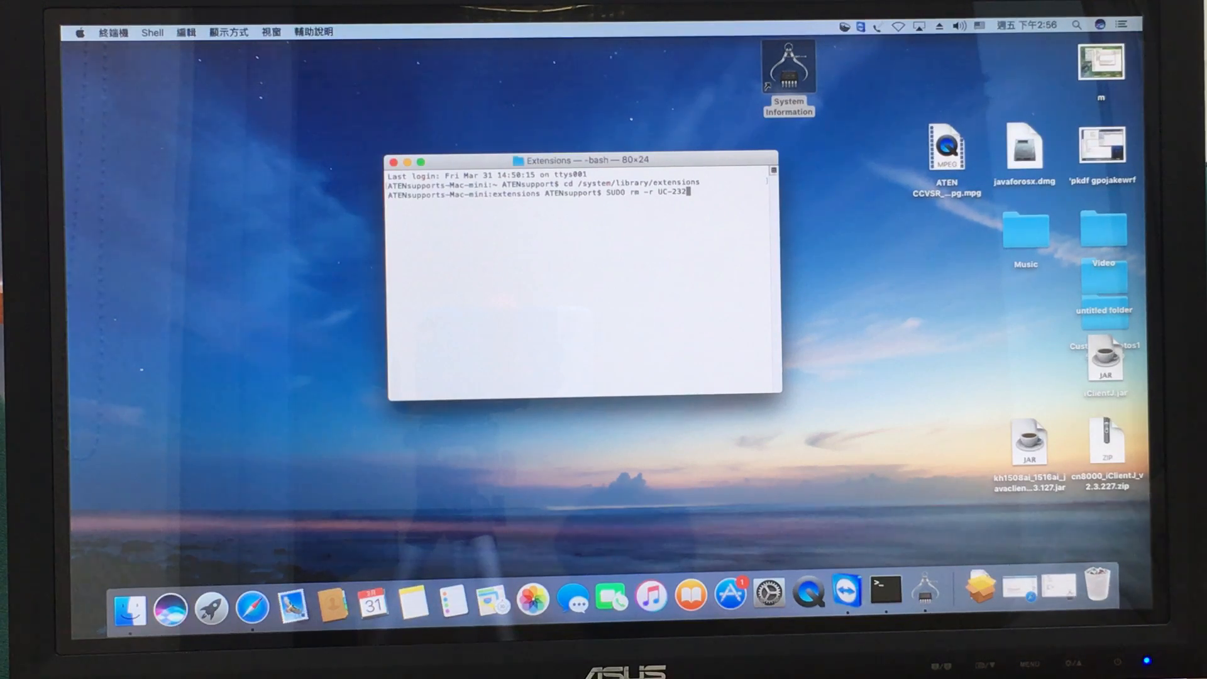
type("AC.")
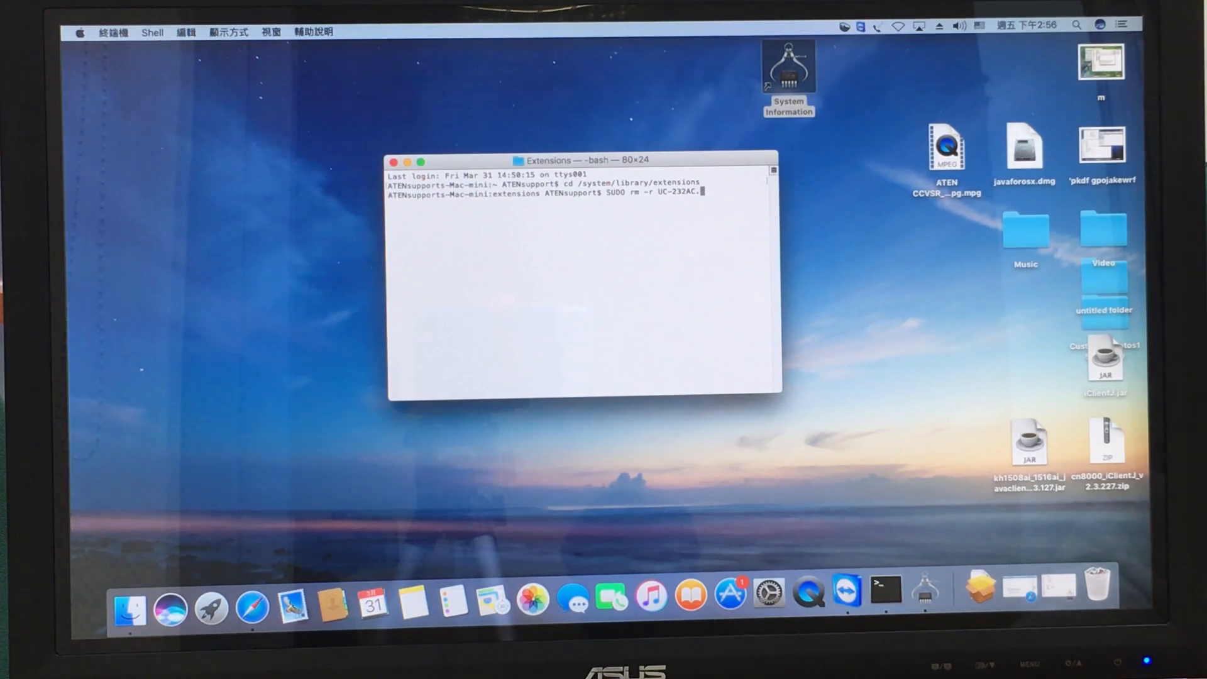
type("k")
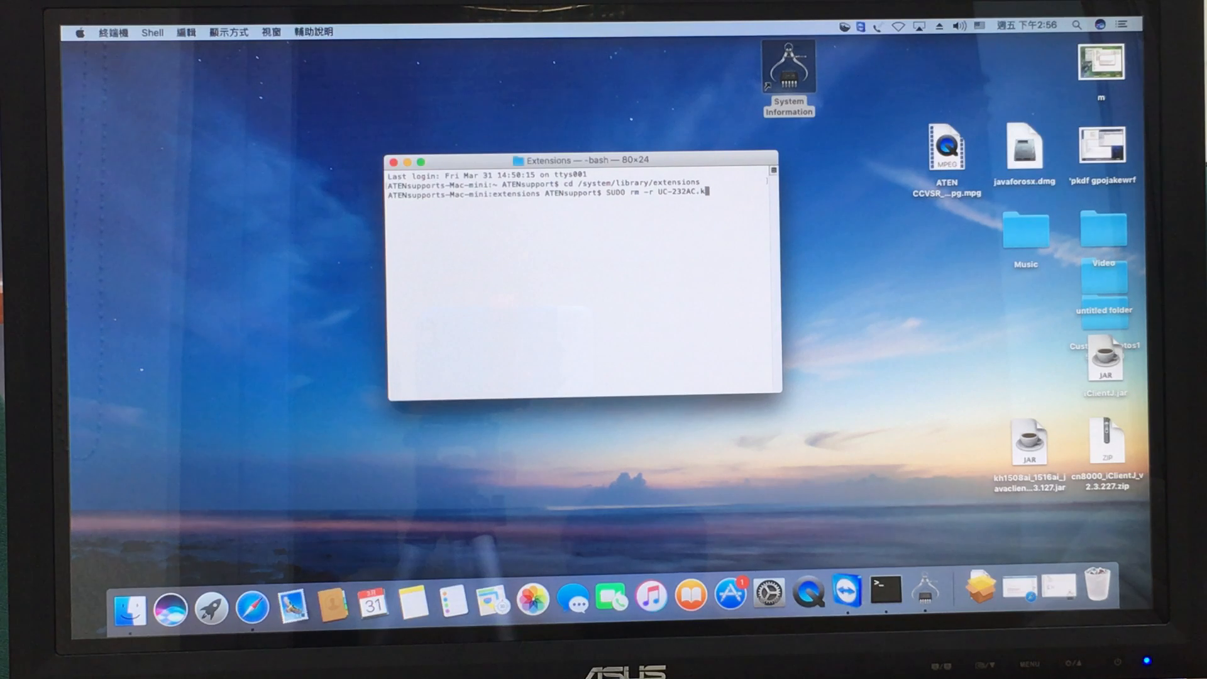
type("ext")
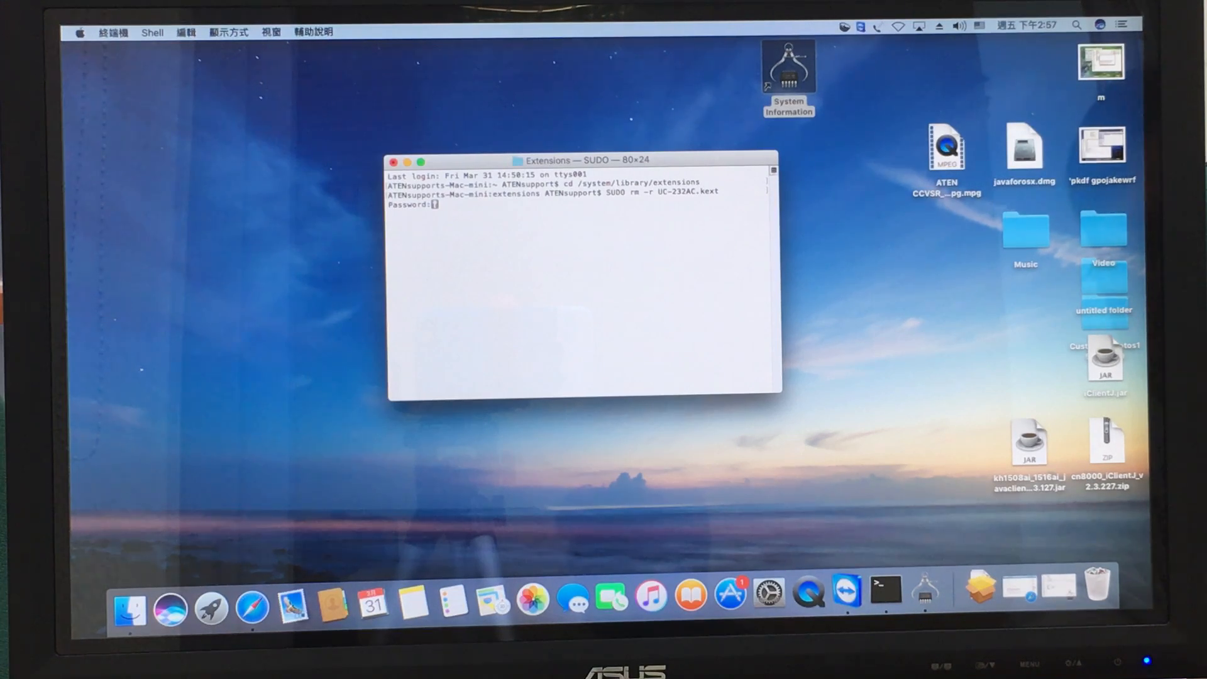
- Submit the administrator password so UC-232AC.kext is removed
key("Return")
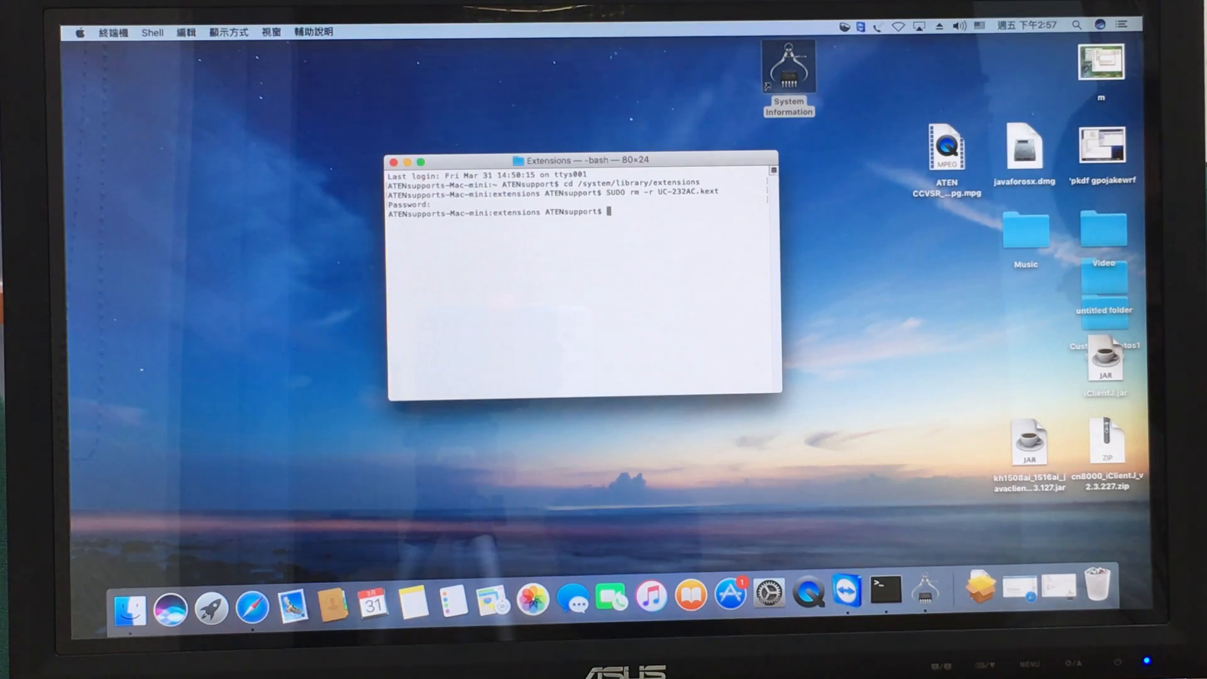